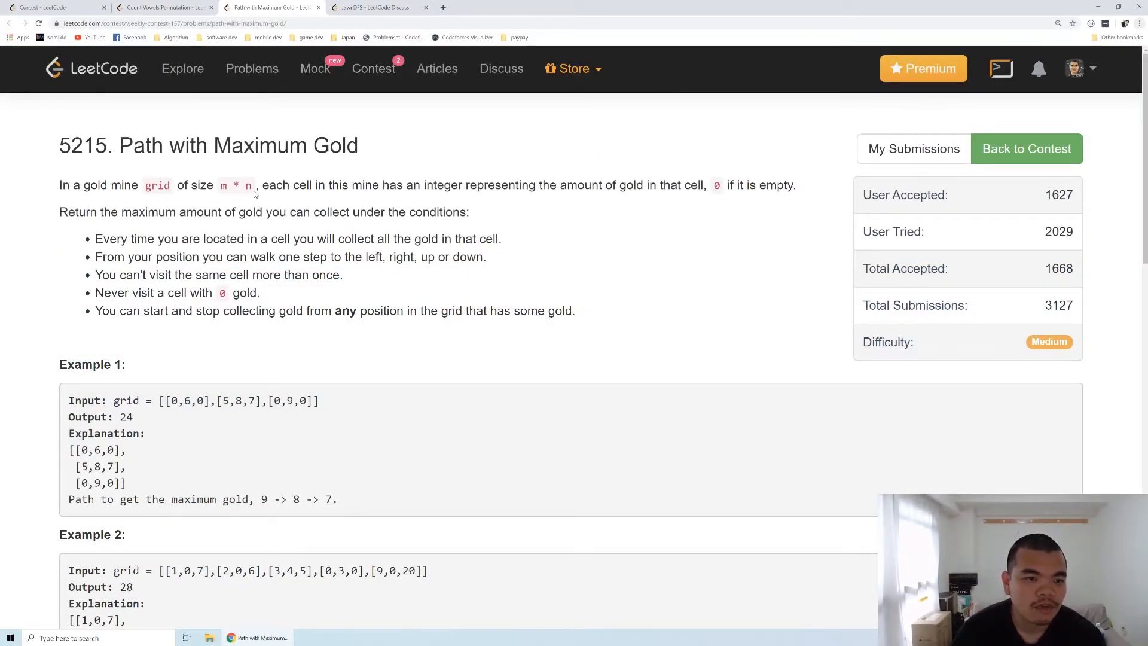
mouse_move(372, 286)
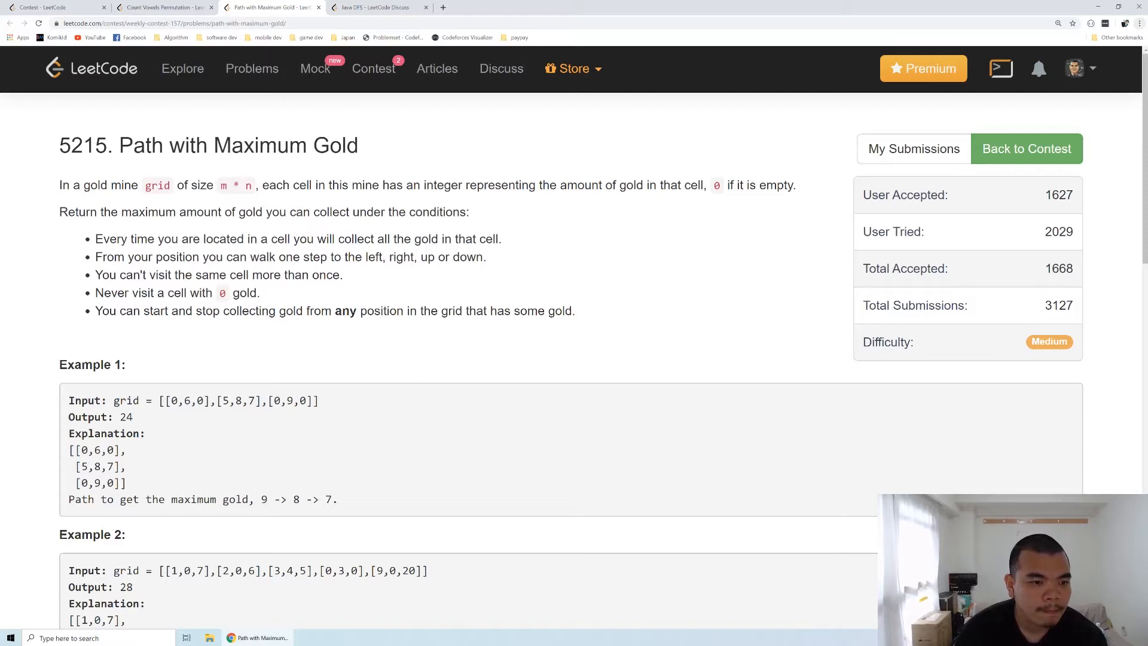
- Mark the 7 in Example 1's grid and its output of 24
left_click_drag(96, 292, 227, 292)
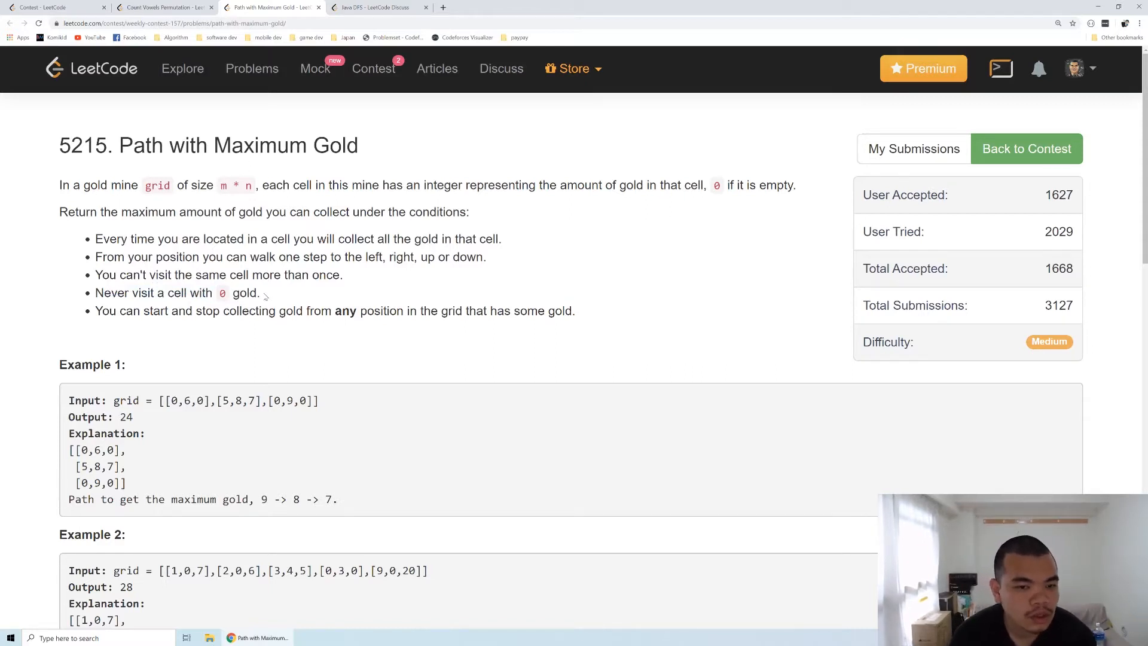
mouse_move(284, 366)
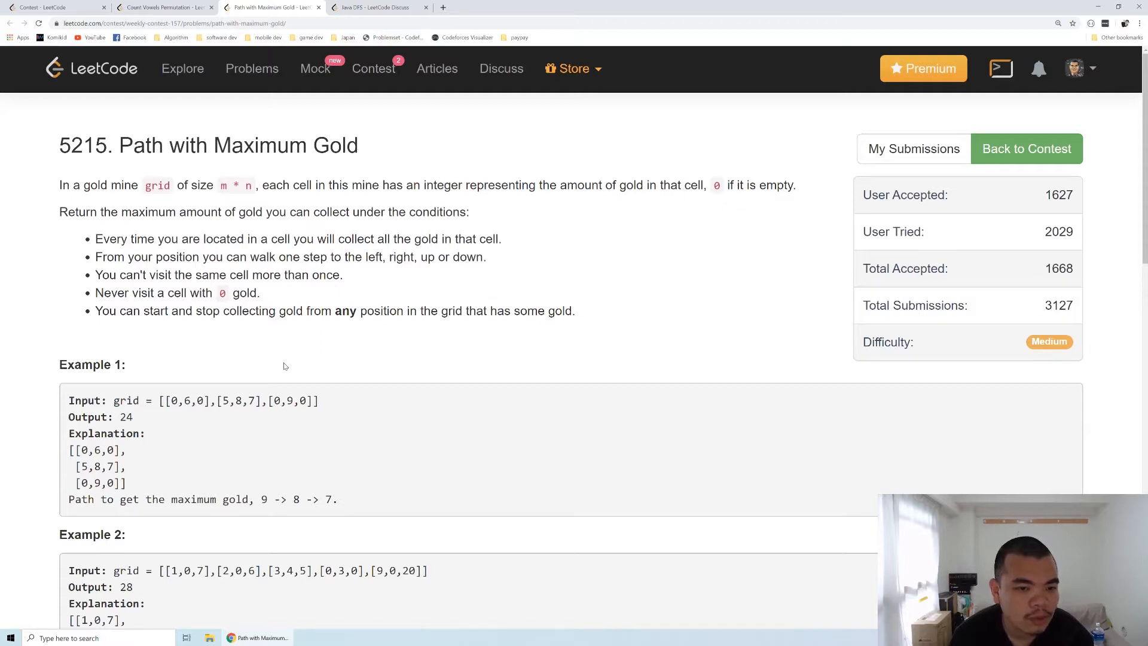
mouse_move(490, 337)
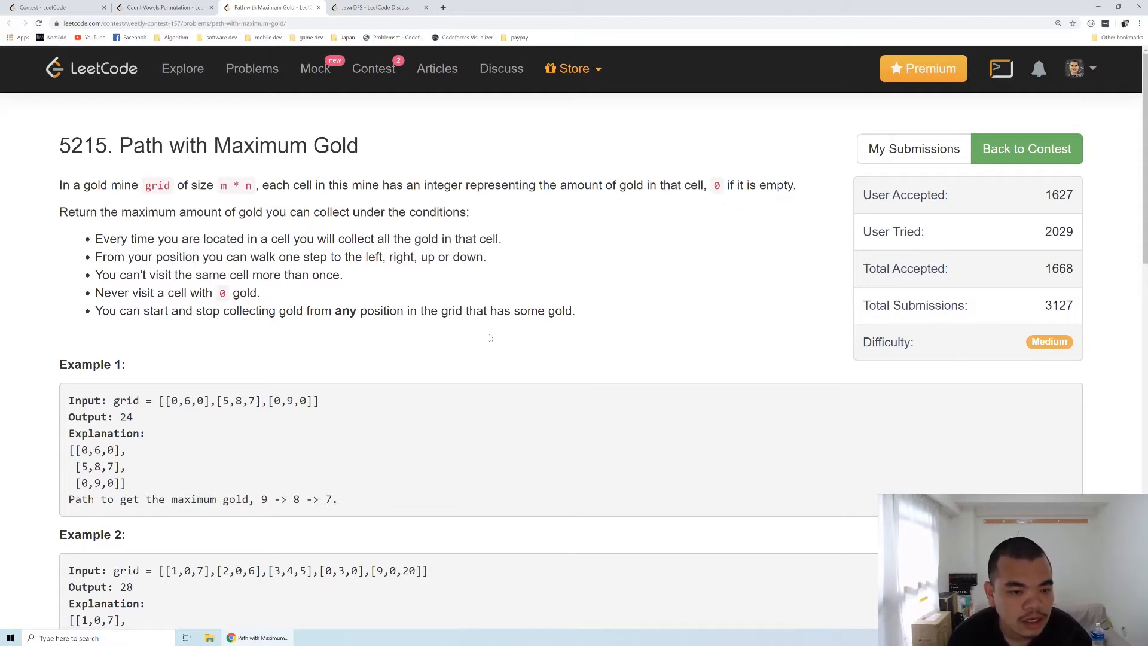
mouse_move(167, 458)
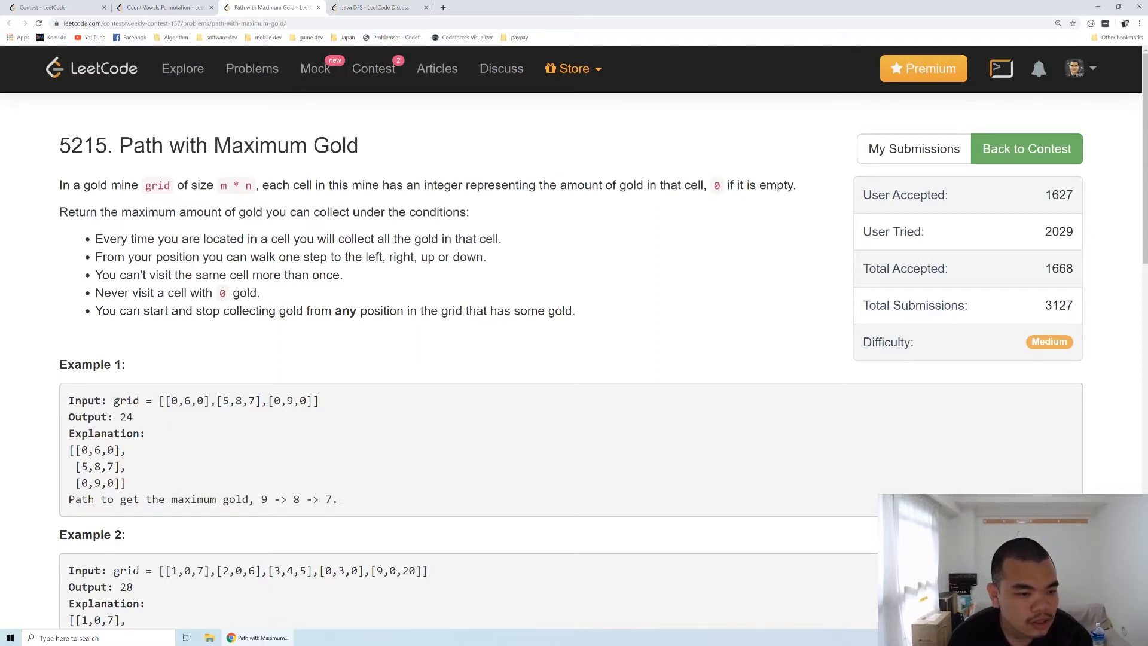
double_click(96, 483)
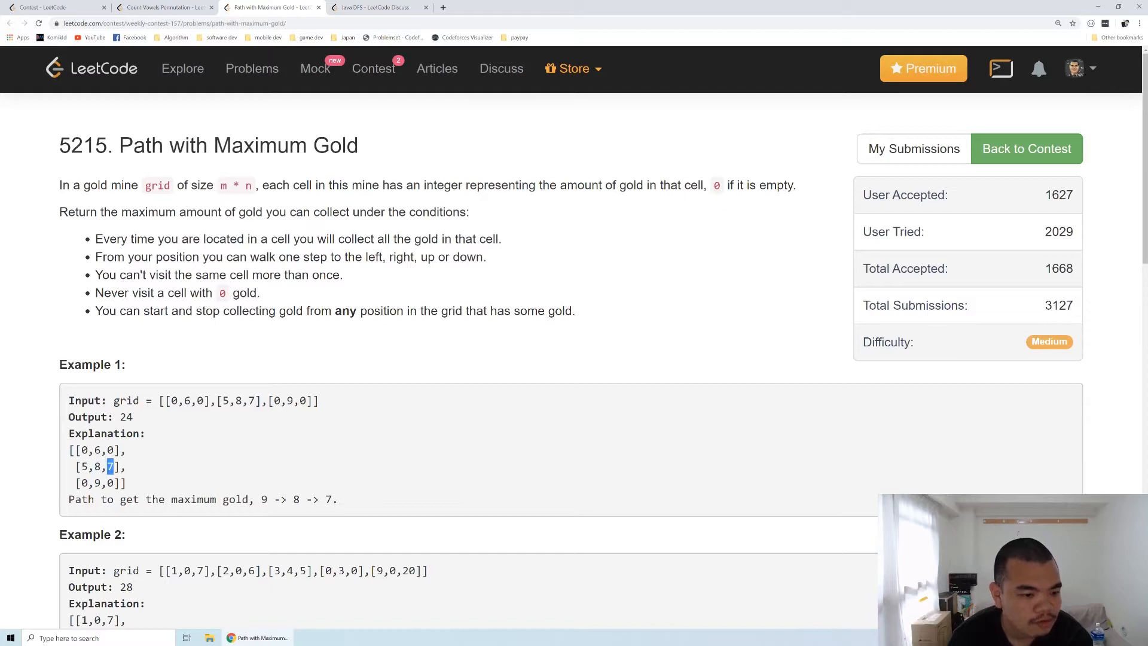
double_click(124, 417)
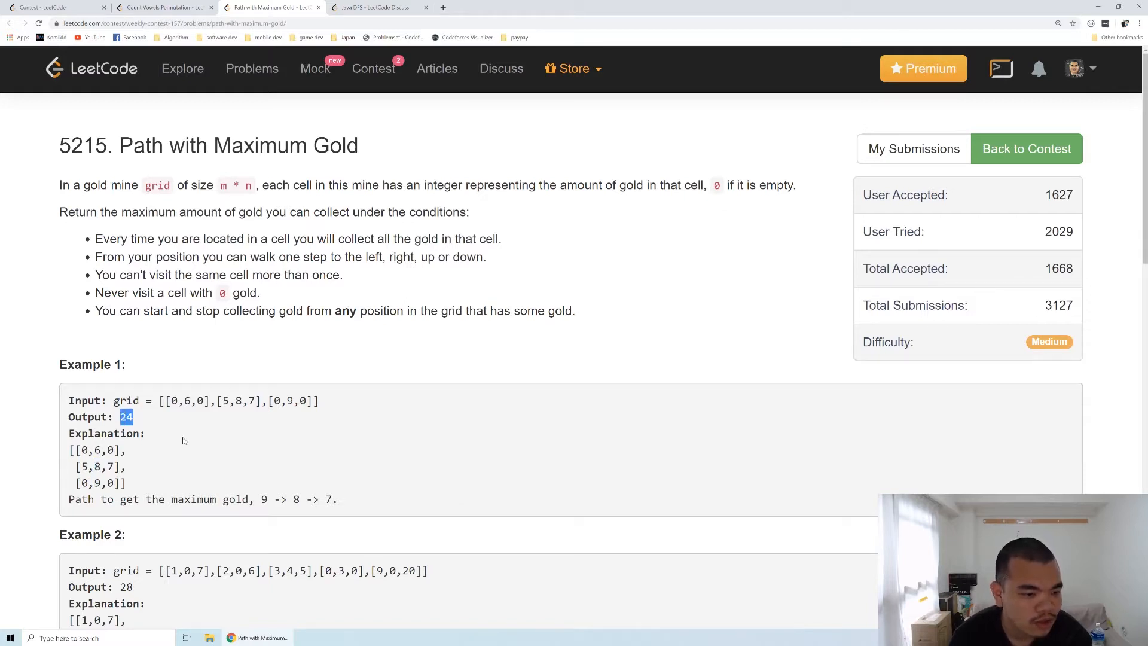
- Scroll to Example 2 and mark the 7 and 20 in its grid
scroll("down", 3)
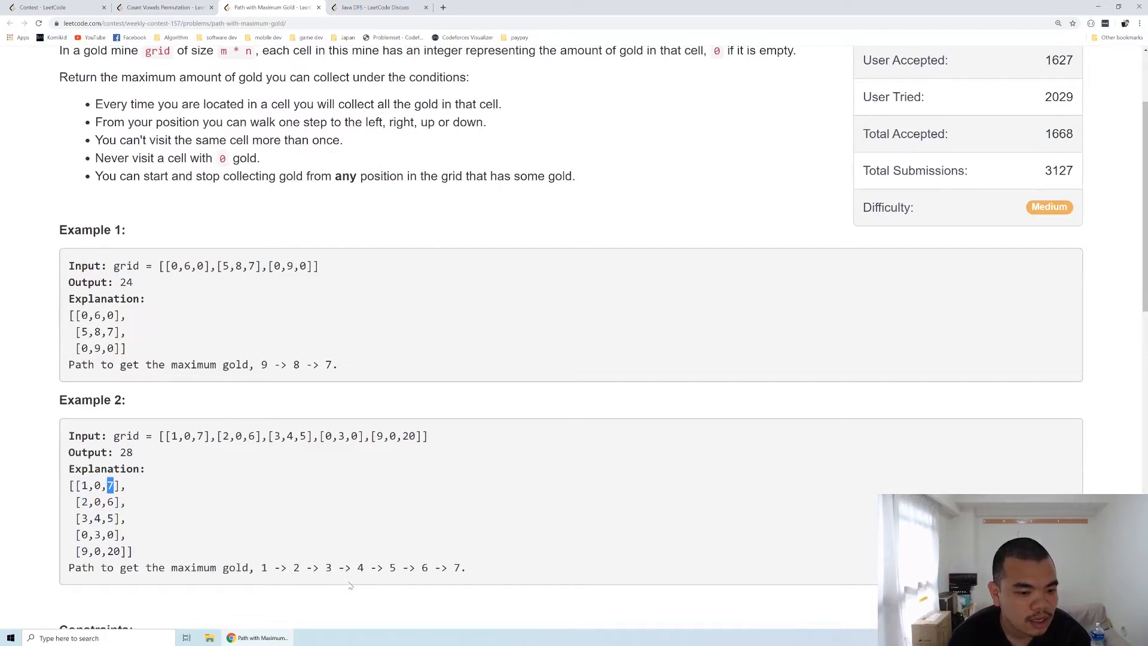
double_click(125, 452)
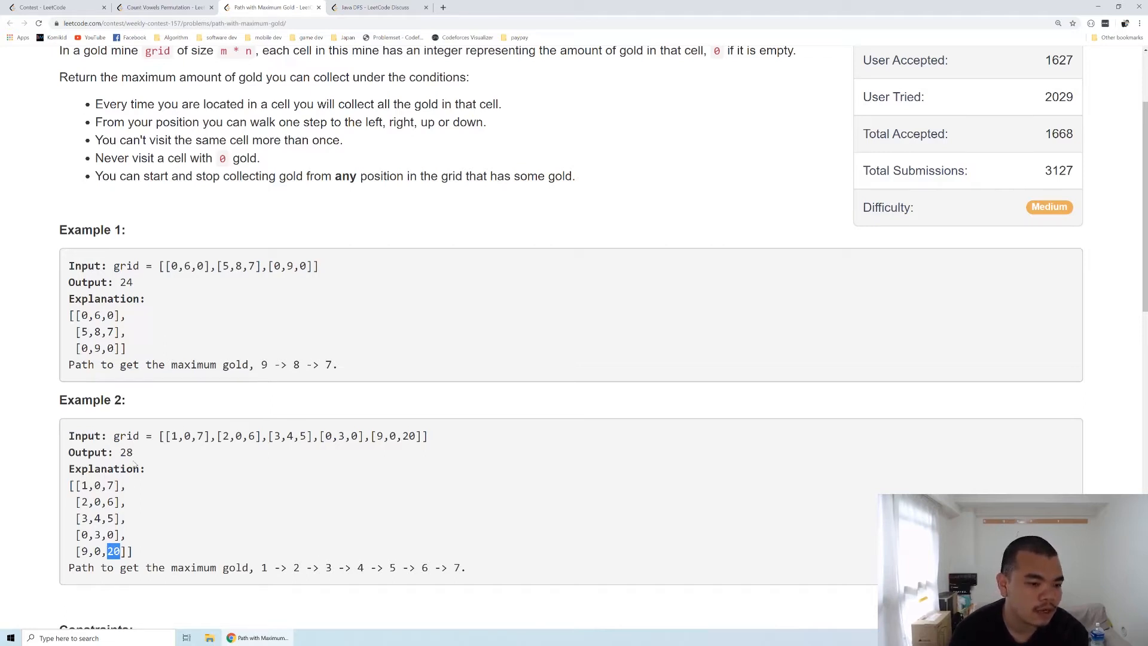
double_click(124, 452)
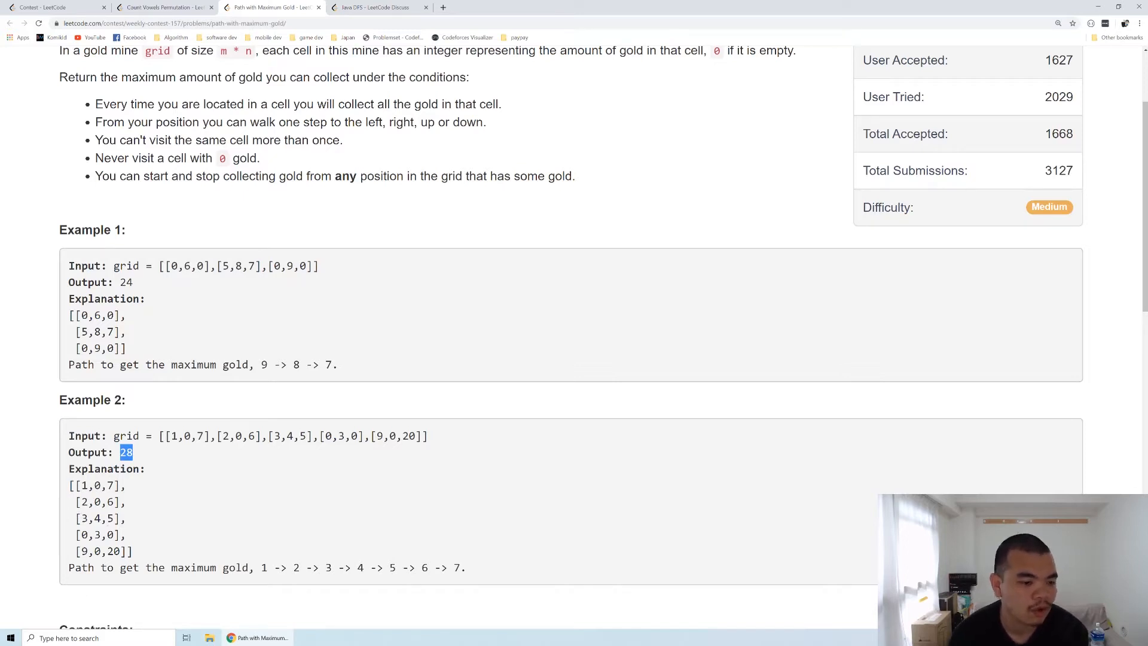
- Highlight the constraint limits: grid sides up to 15 and at most 25 gold cells
scroll("down", 3)
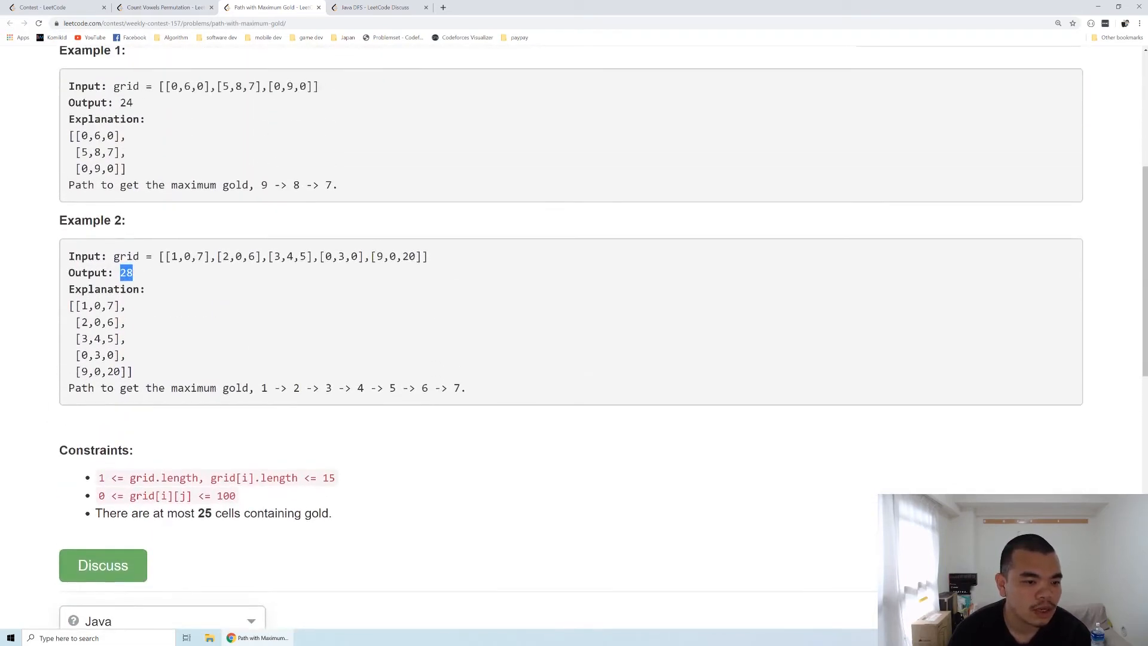
mouse_move(340, 483)
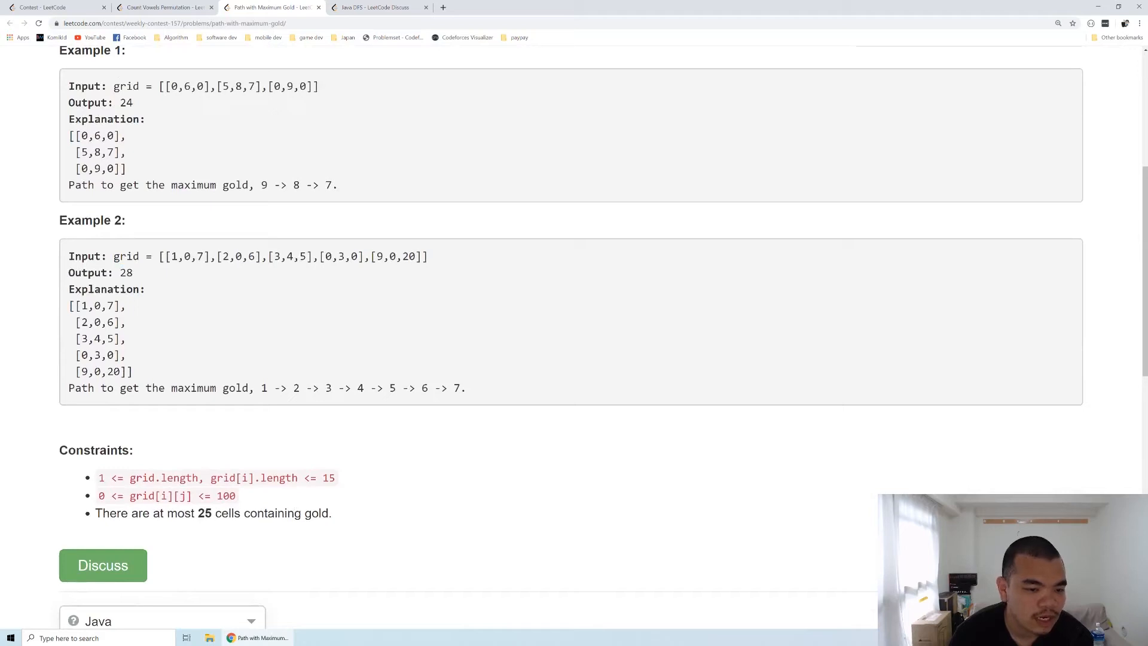
double_click(329, 478)
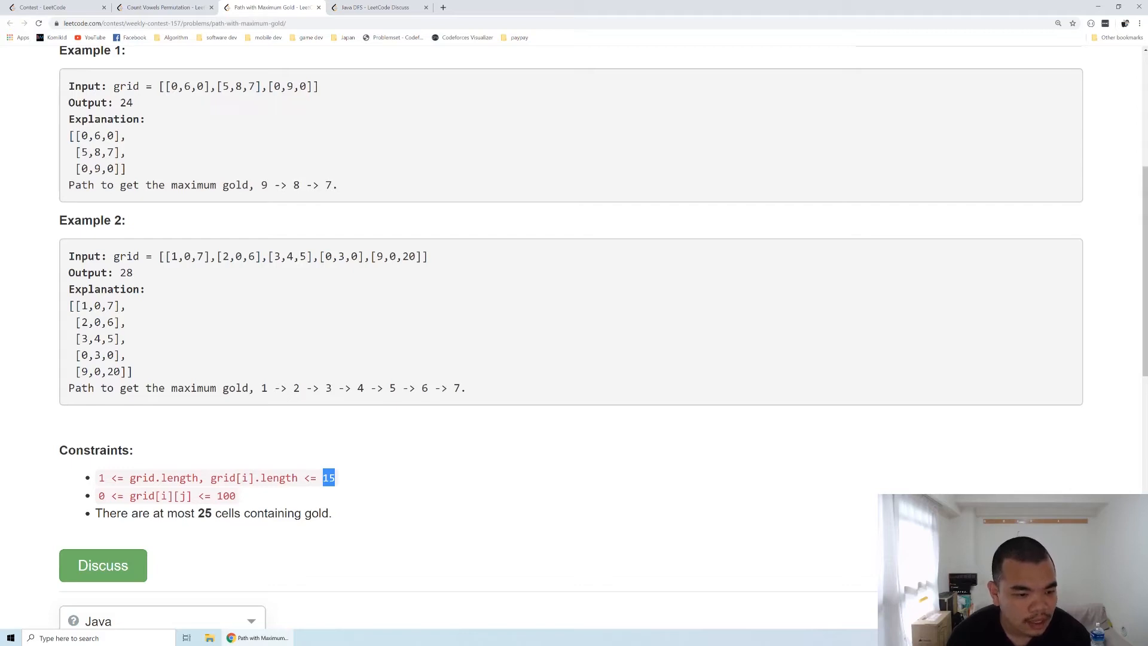
double_click(204, 513)
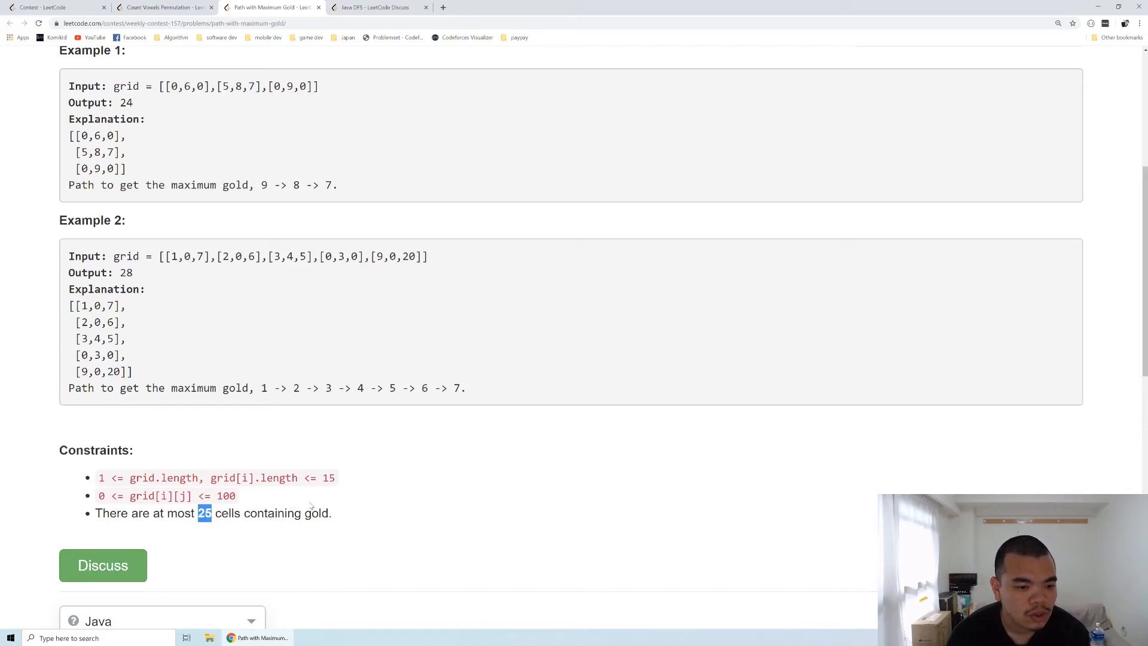
scroll("down", 3)
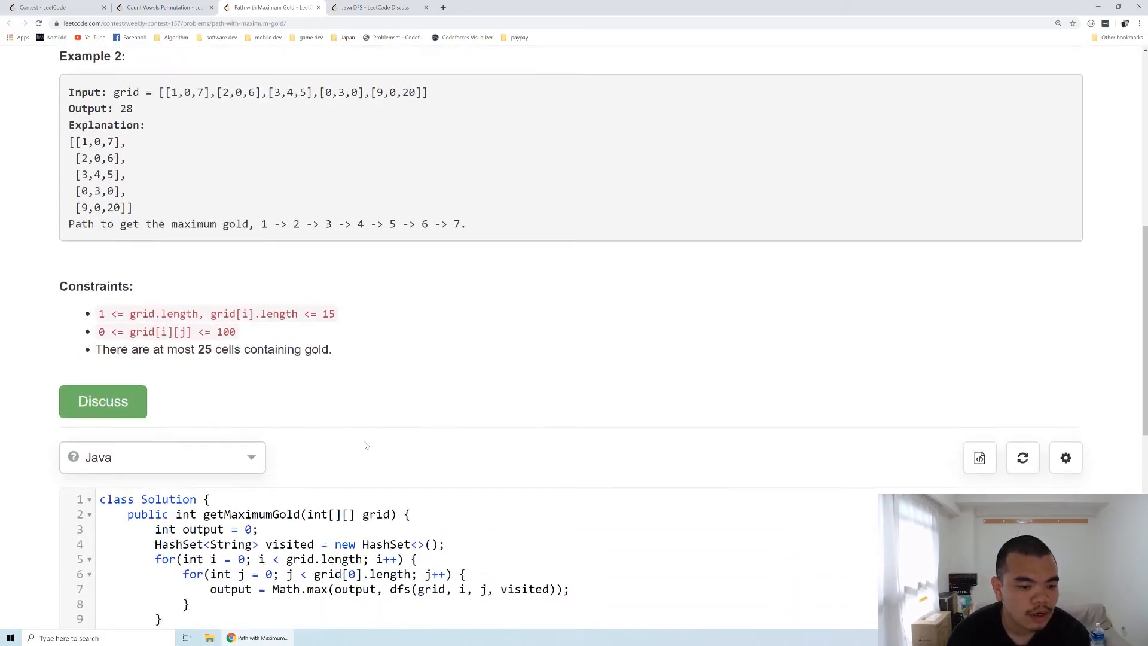
- Select the Math.max four-direction expression in the dfs helper's return line
scroll("down", 3)
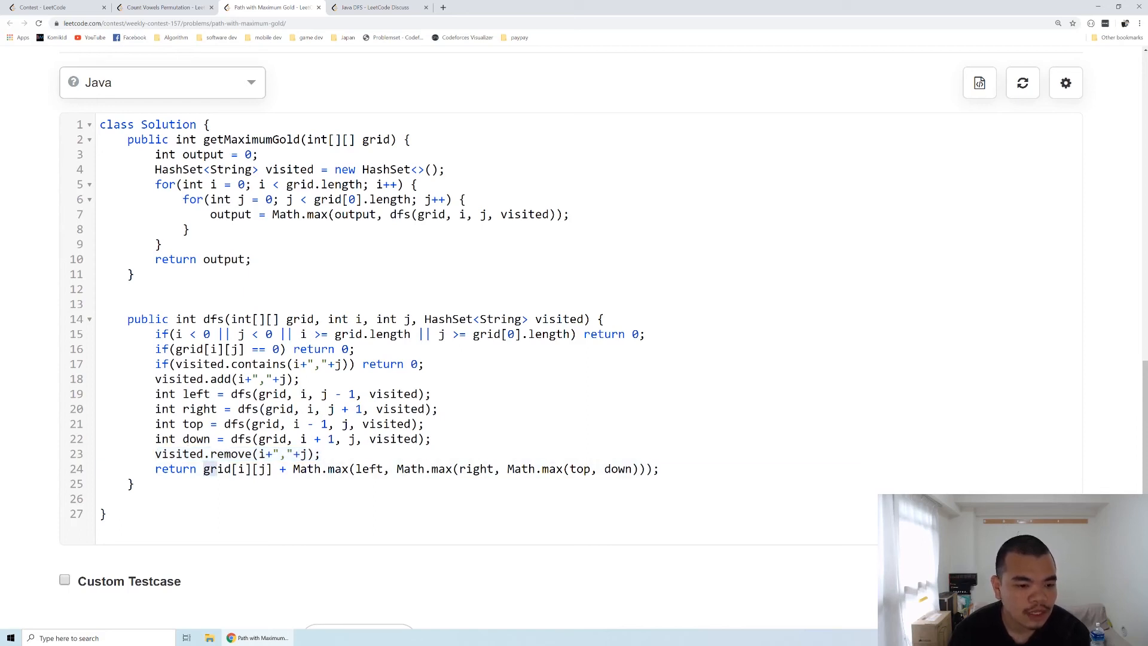
double_click(306, 469)
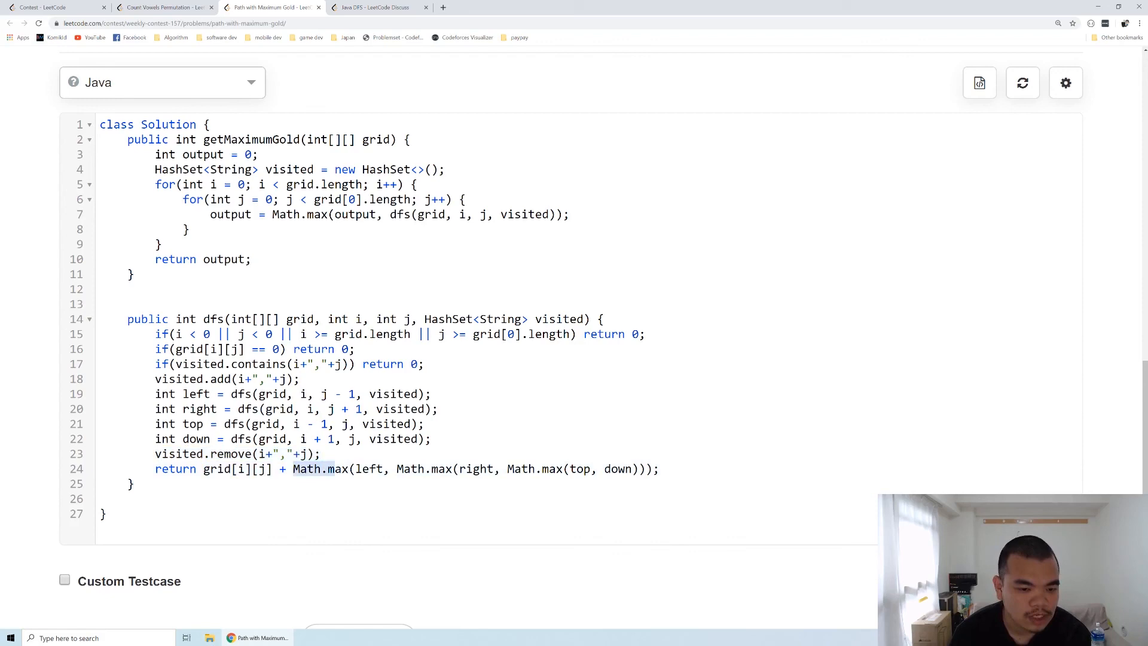
left_click_drag(293, 469, 658, 469)
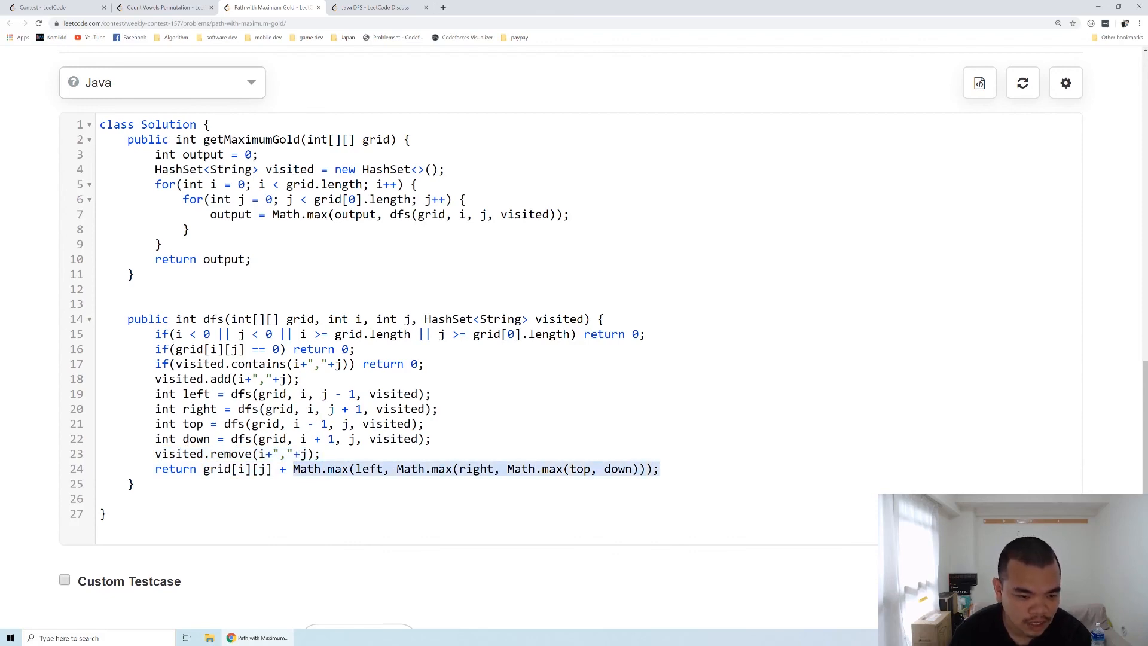
left_click(1043, 443)
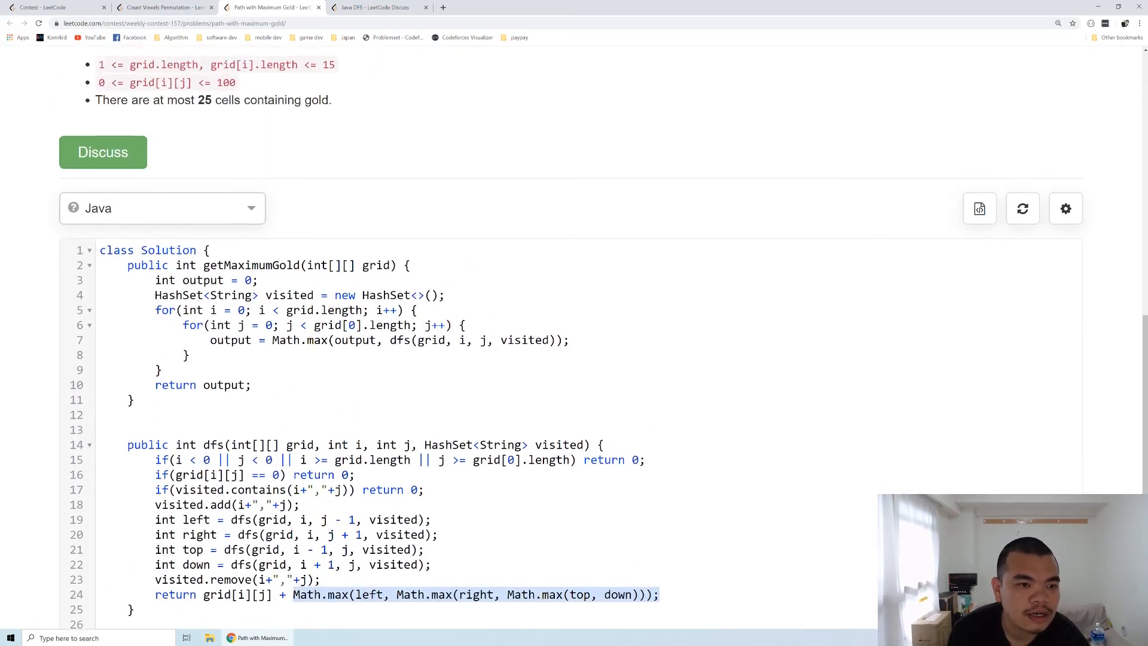
scroll("down", 3)
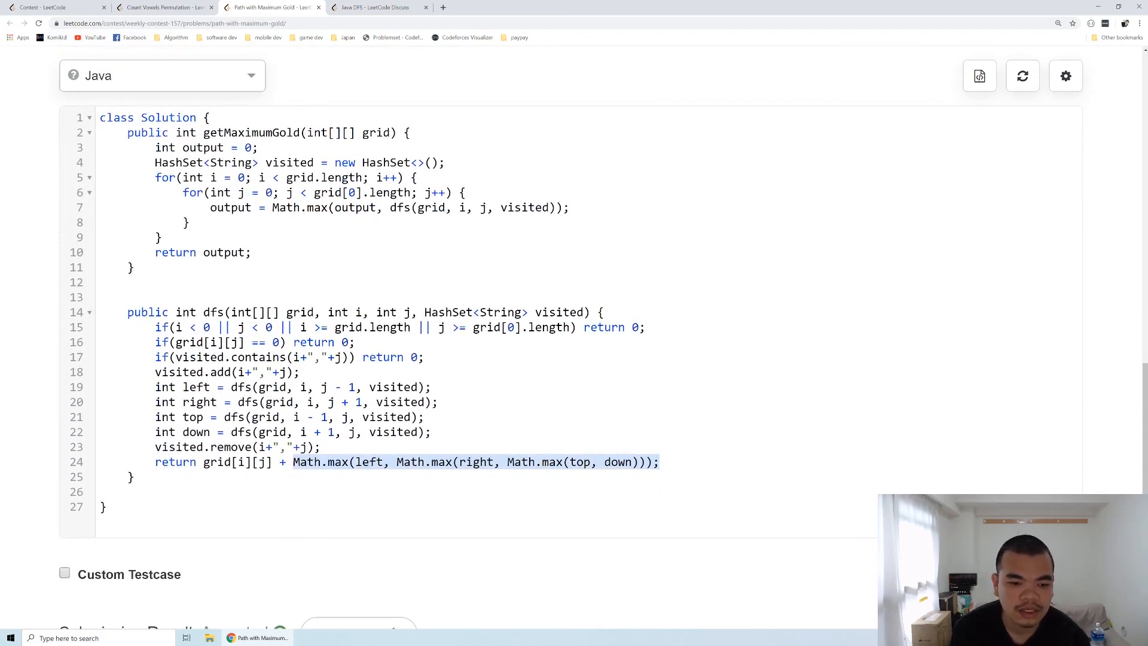